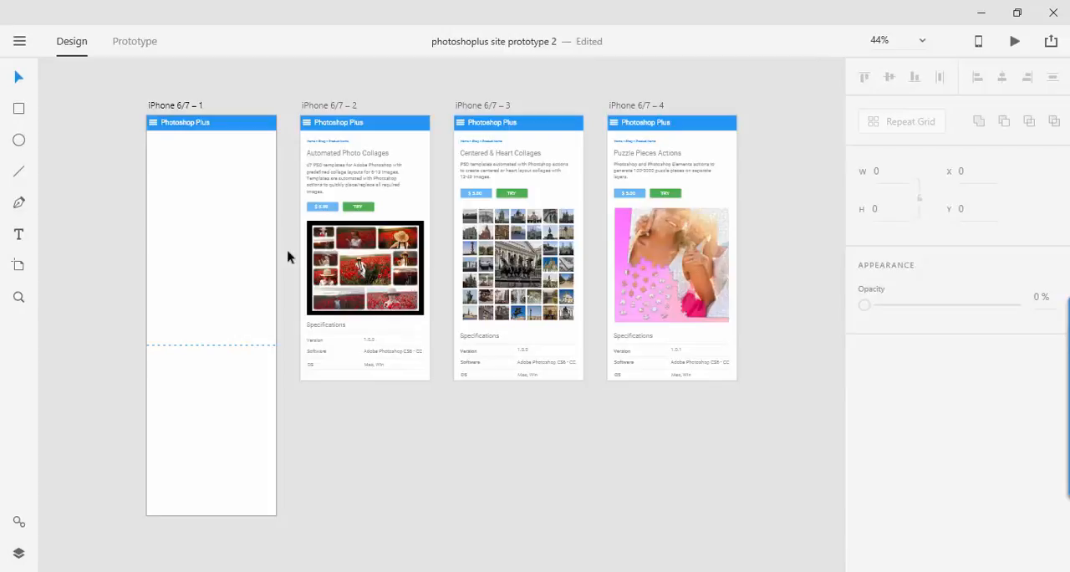
mouse_move(286, 259)
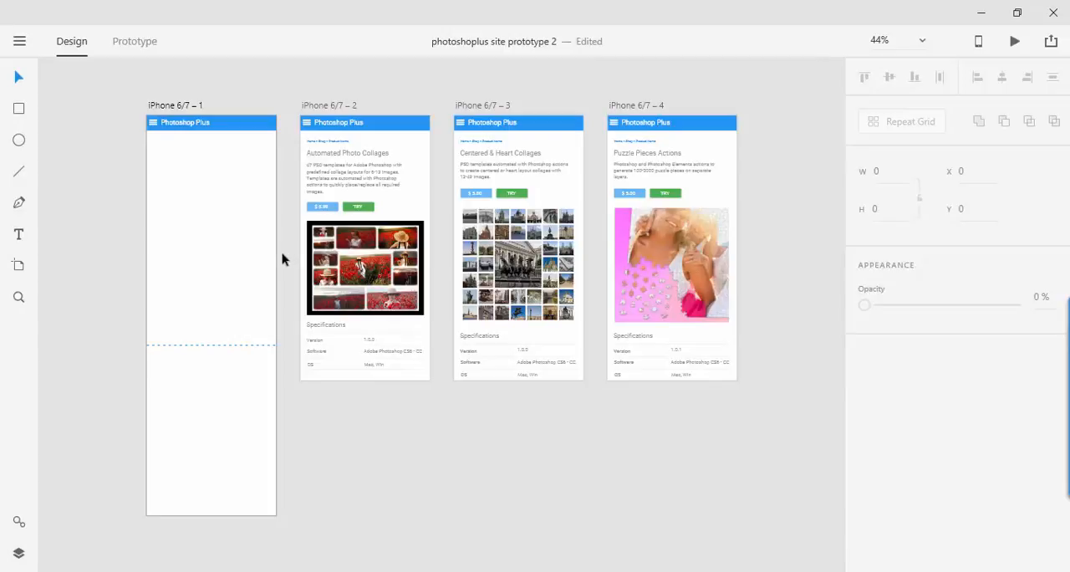
Open the Creative Cloud Libraries panel in XD with Shift+Ctrl+L.
click(19, 41)
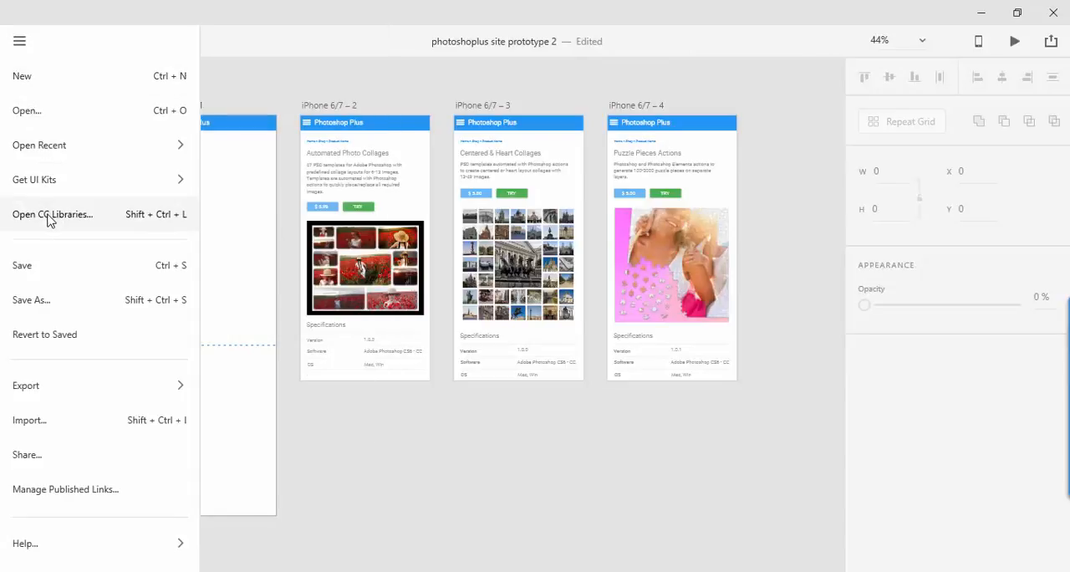
key(ctrl+shift+l)
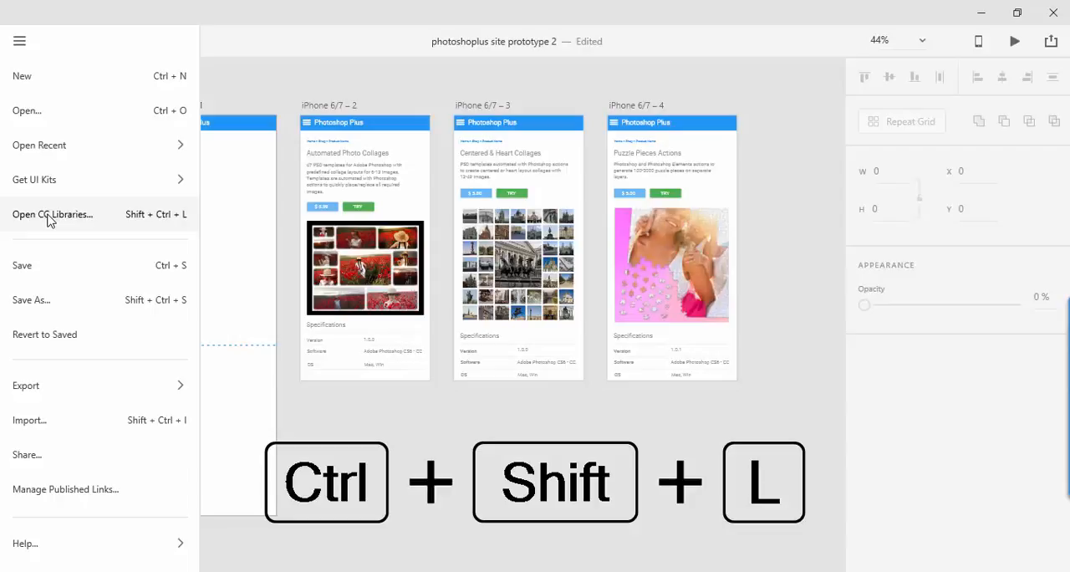
click(52, 214)
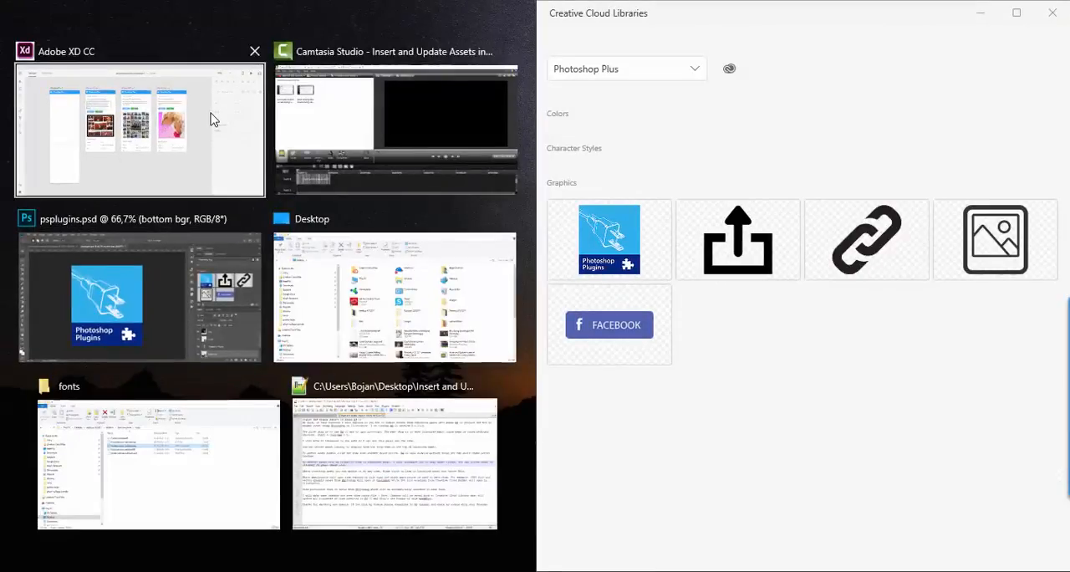
Dock the XD design beside the Libraries window and show the Photoshop Plus library.
click(139, 130)
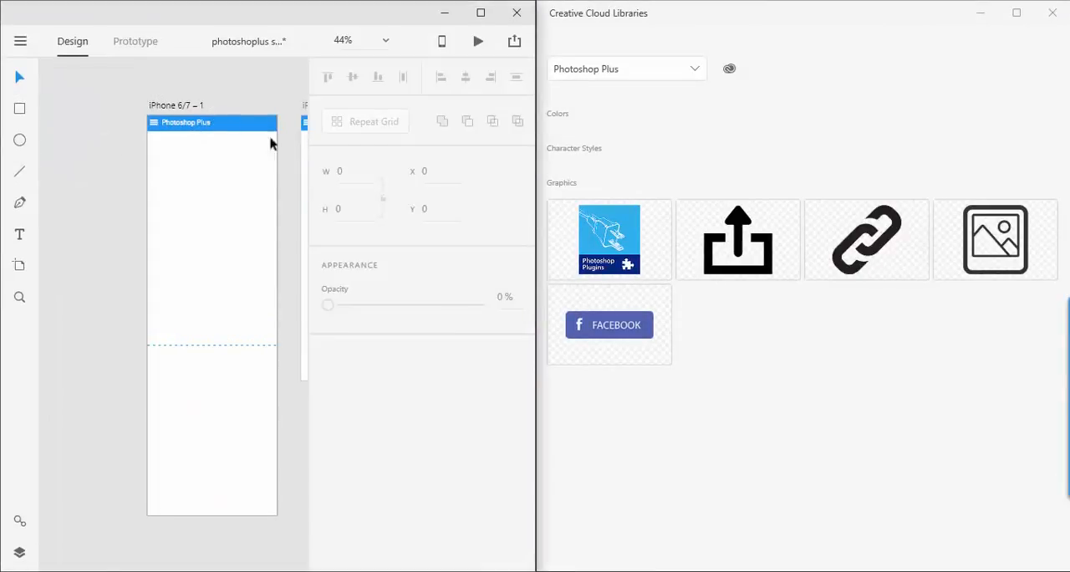
click(693, 69)
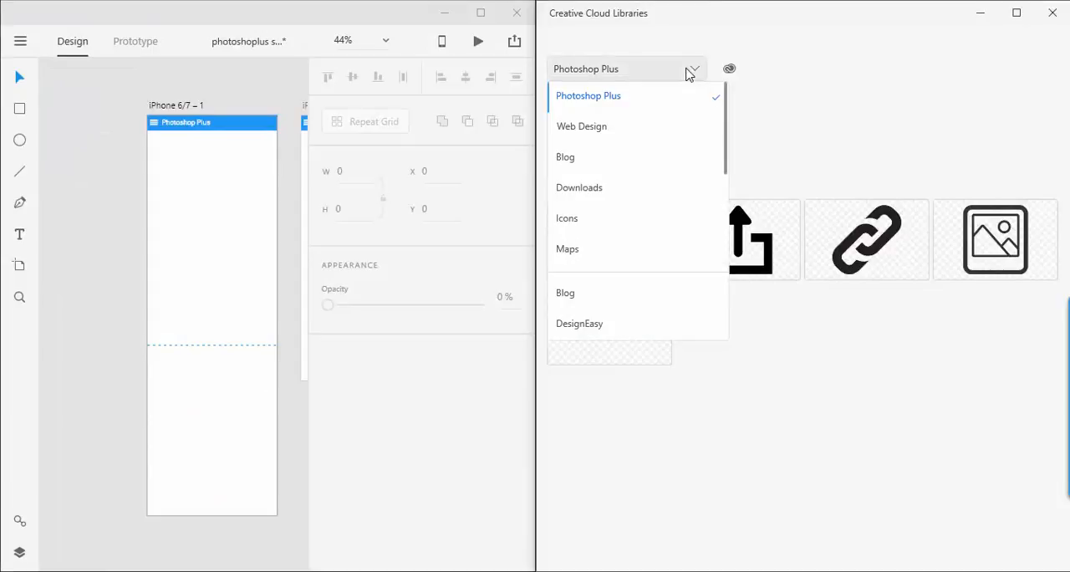
click(588, 95)
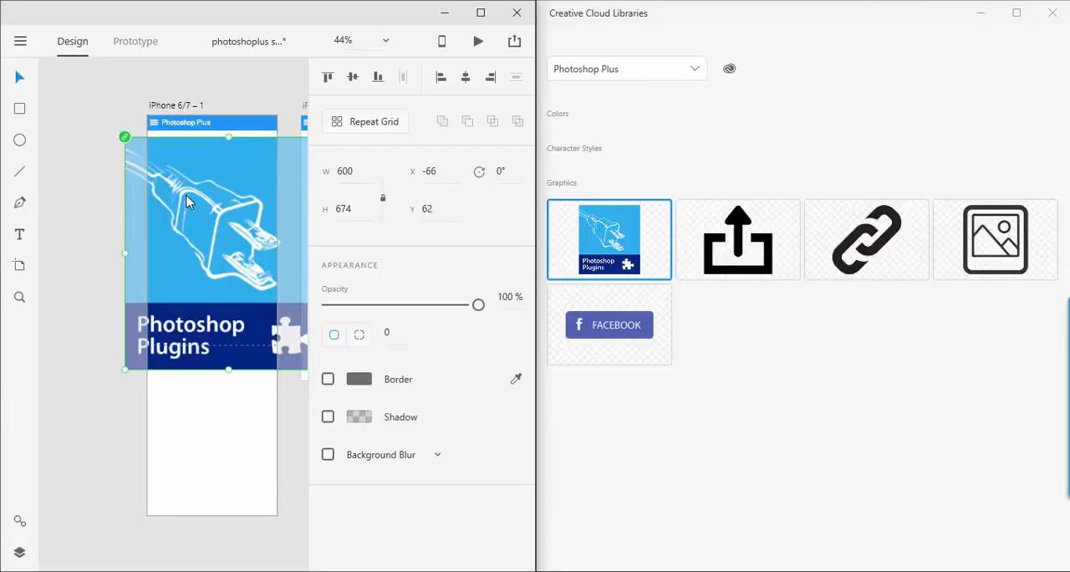
mouse_move(123, 371)
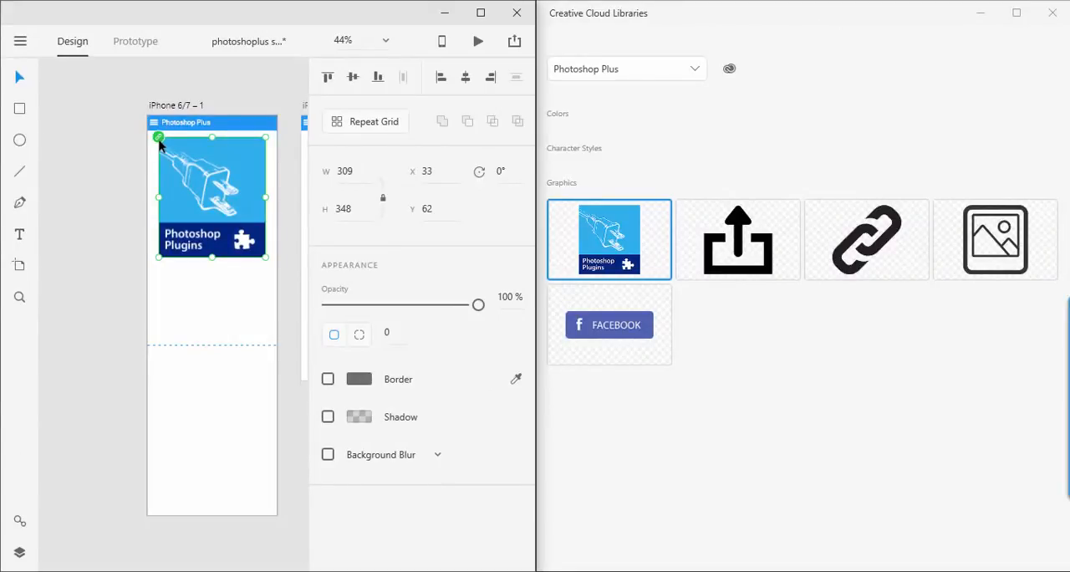
mouse_move(164, 148)
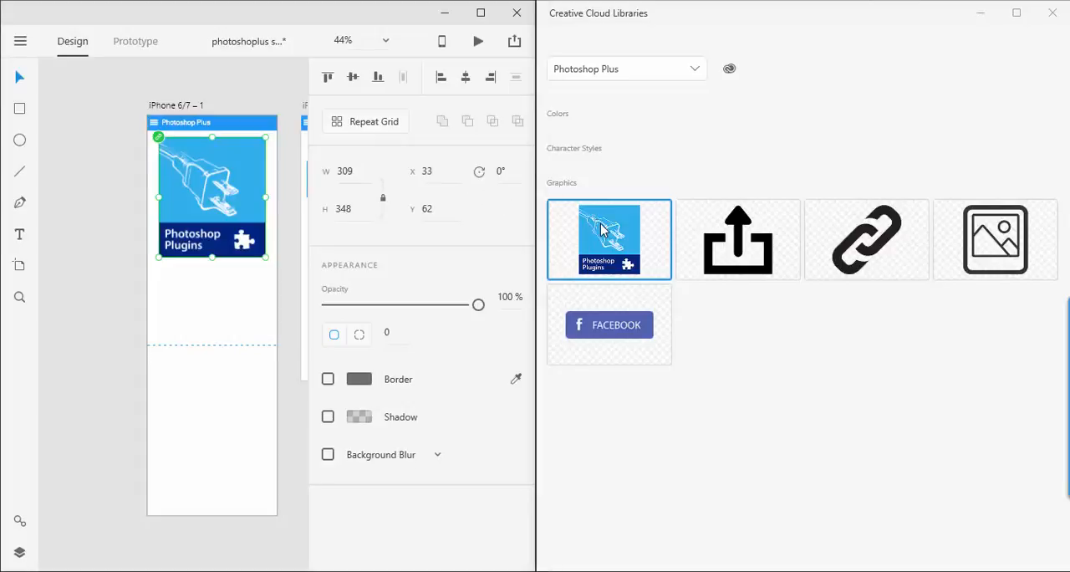
mouse_move(609, 238)
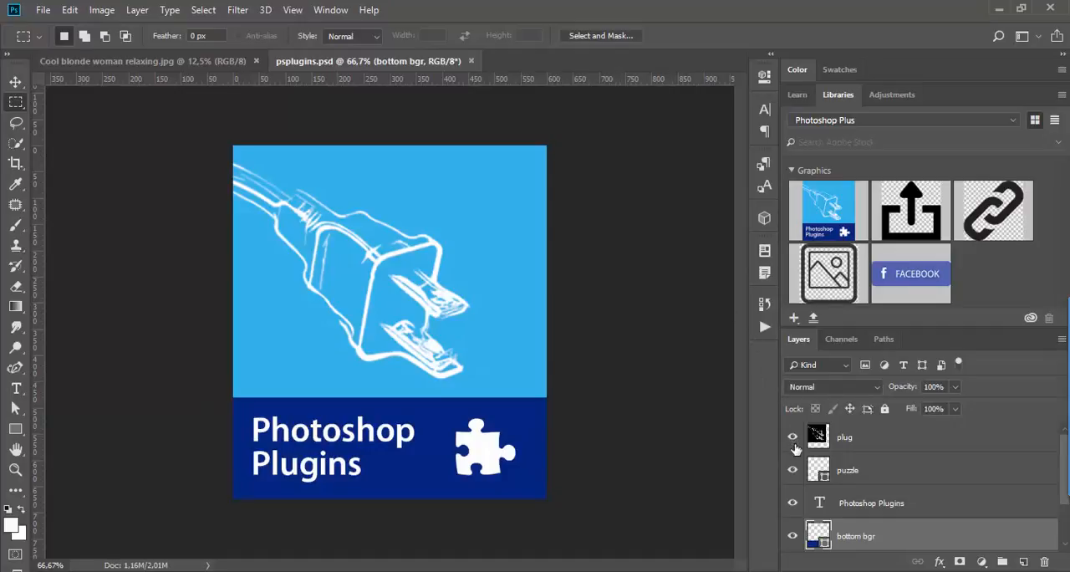
Hide the puzzle layer and fill the bottom bgr bar with black.
click(792, 469)
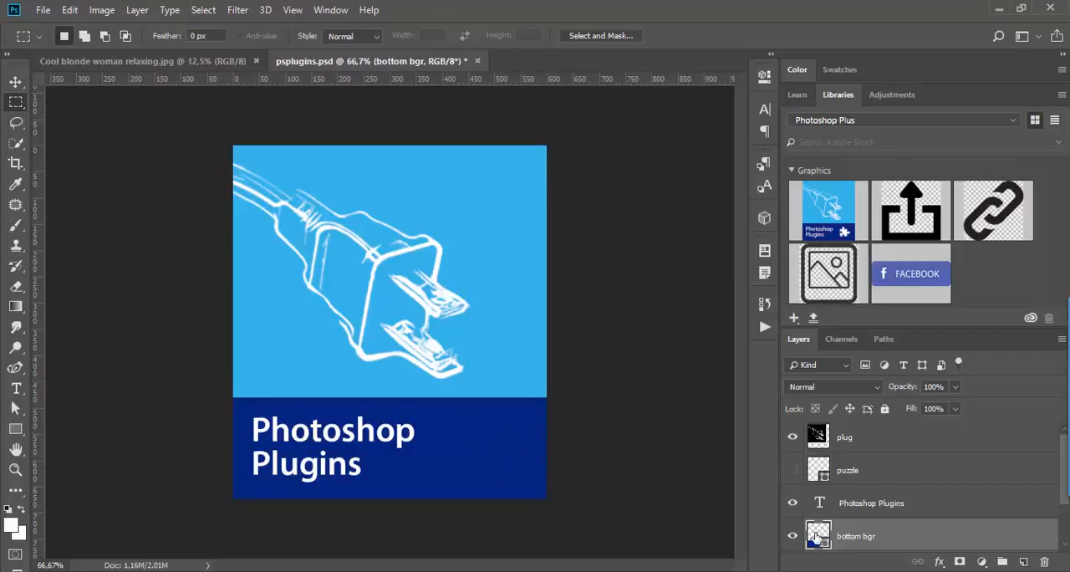
double_click(819, 536)
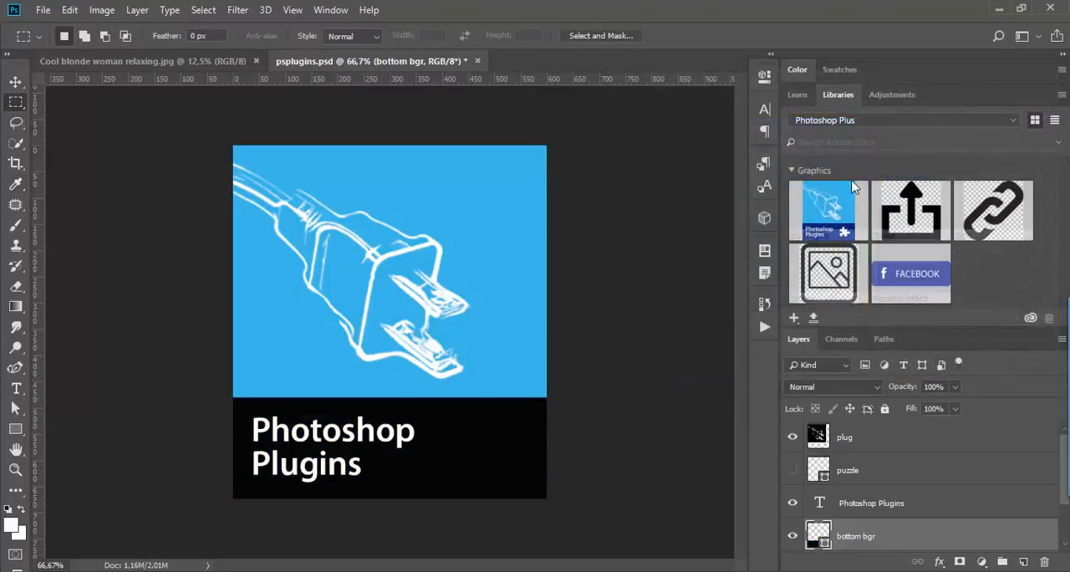
click(43, 9)
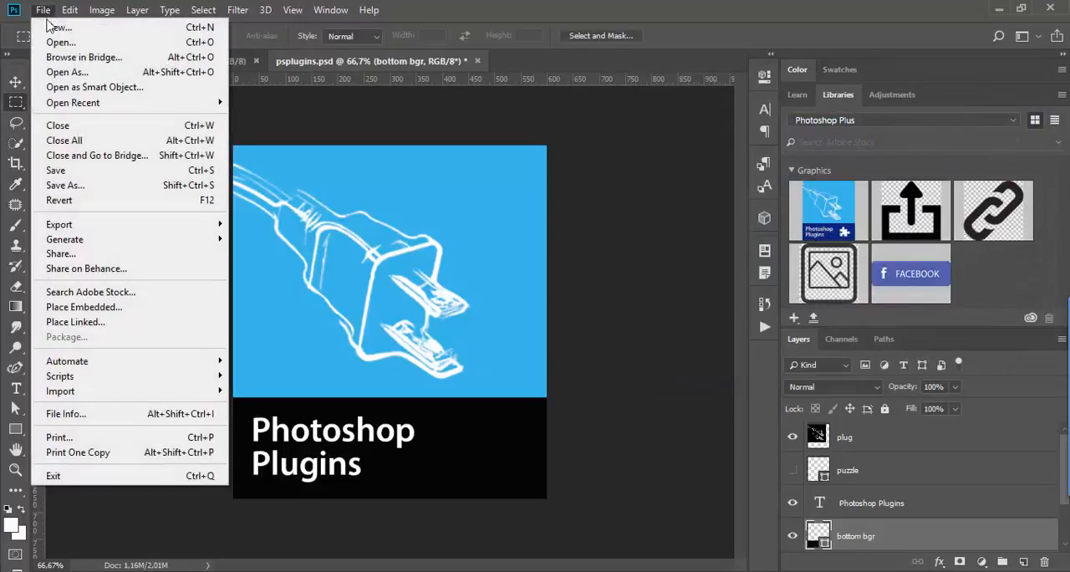